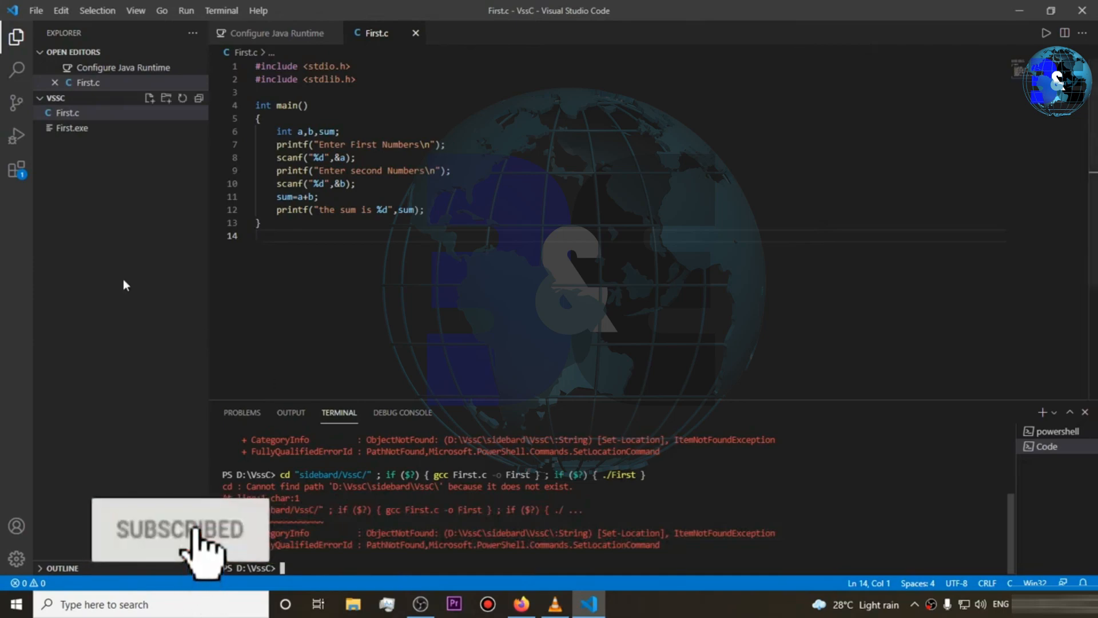
Step: Filter the Command Palette with "settings json" to list the Open Settings (JSON) commands
{"action": "left_click", "coordinate": [135, 10]}
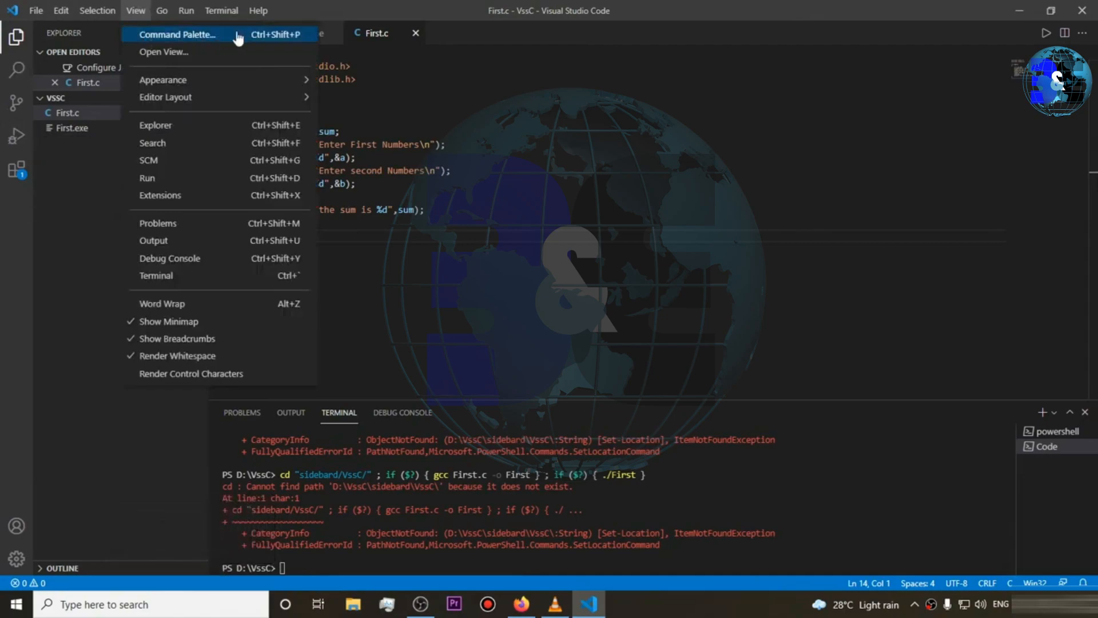
{"action": "left_click", "coordinate": [178, 34]}
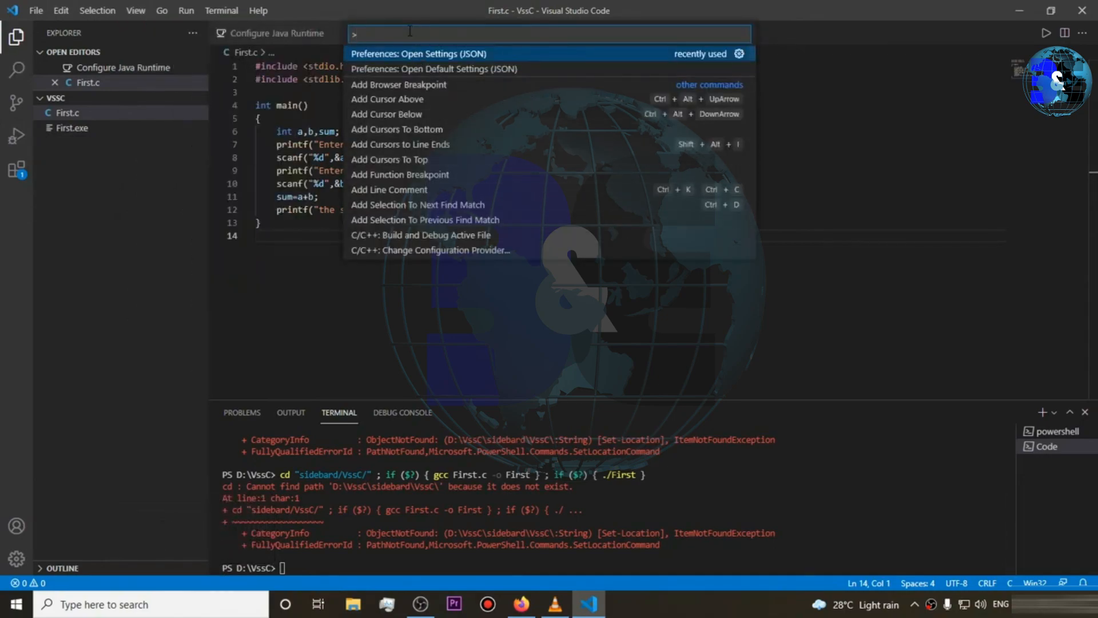
{"action": "type", "text": "settings j"}
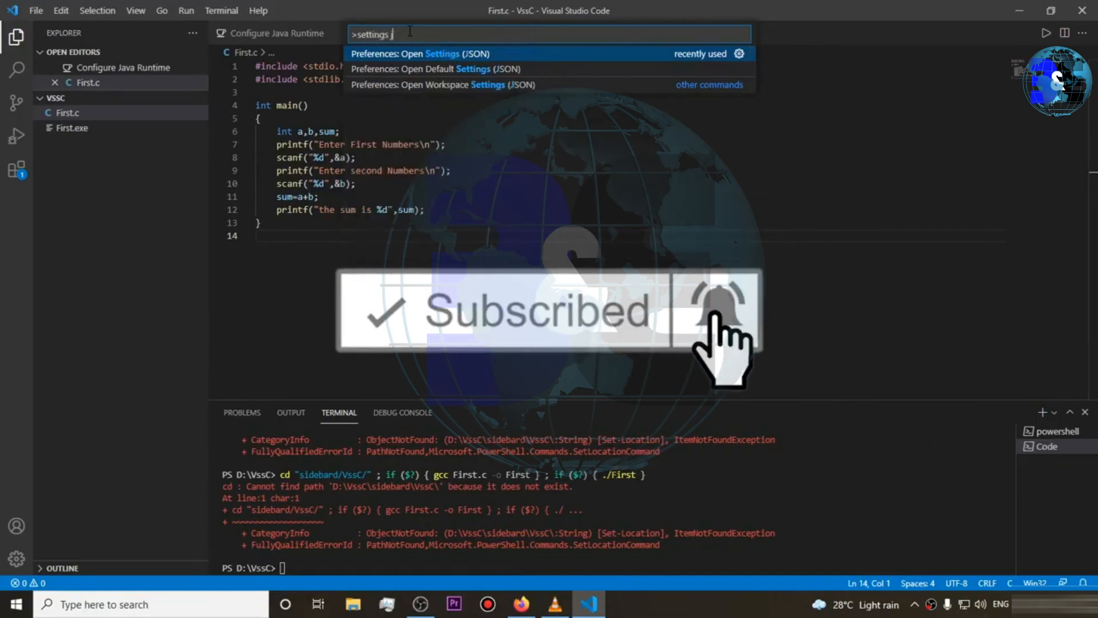
{"action": "type", "text": "s"}
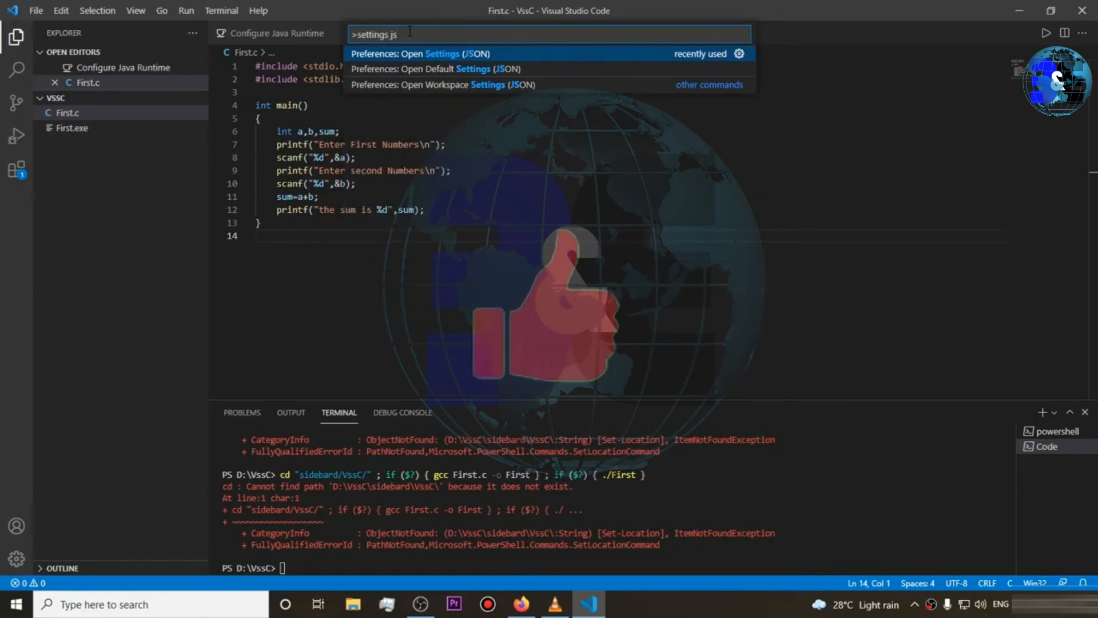
{"action": "type", "text": "on"}
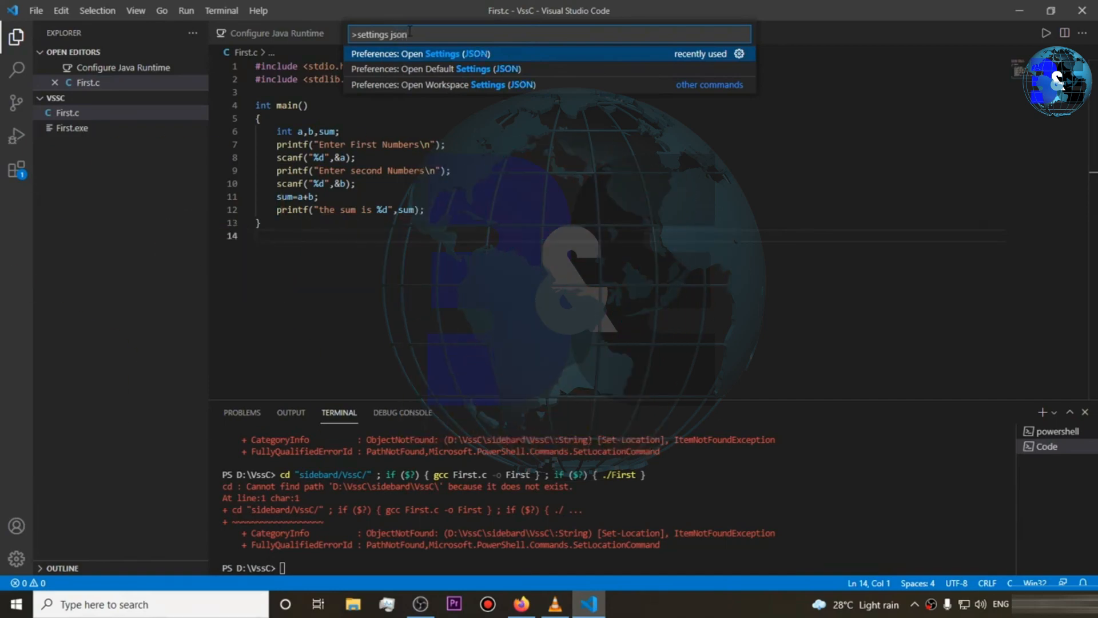
Step: Open the user settings.json, then close it and save the changes, returning to First.c
{"action": "left_click", "coordinate": [418, 53]}
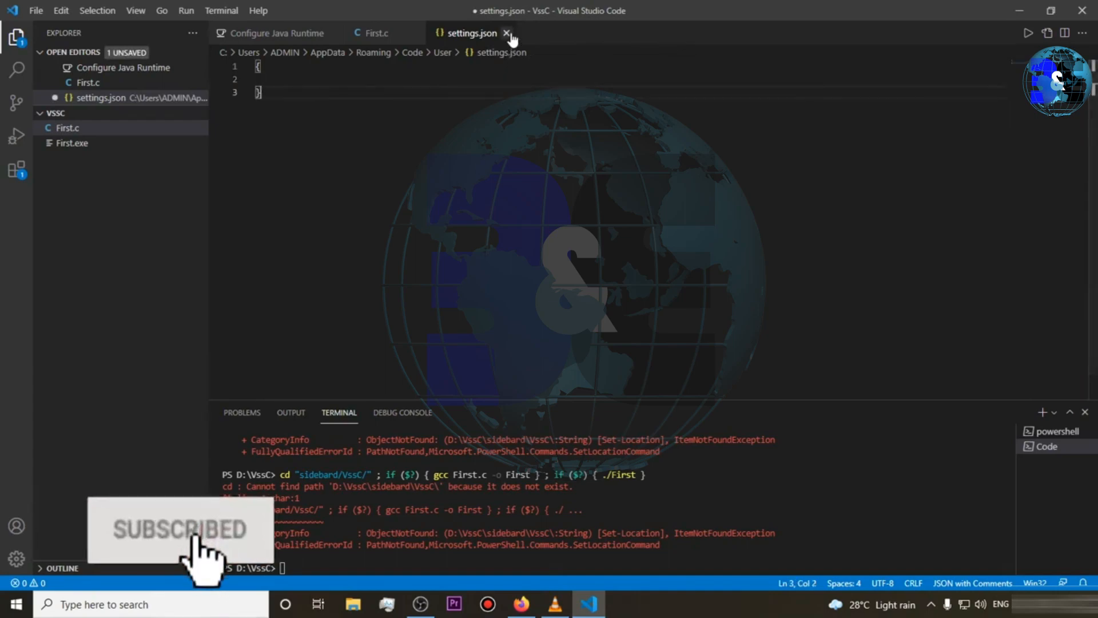
{"action": "left_click", "coordinate": [507, 33]}
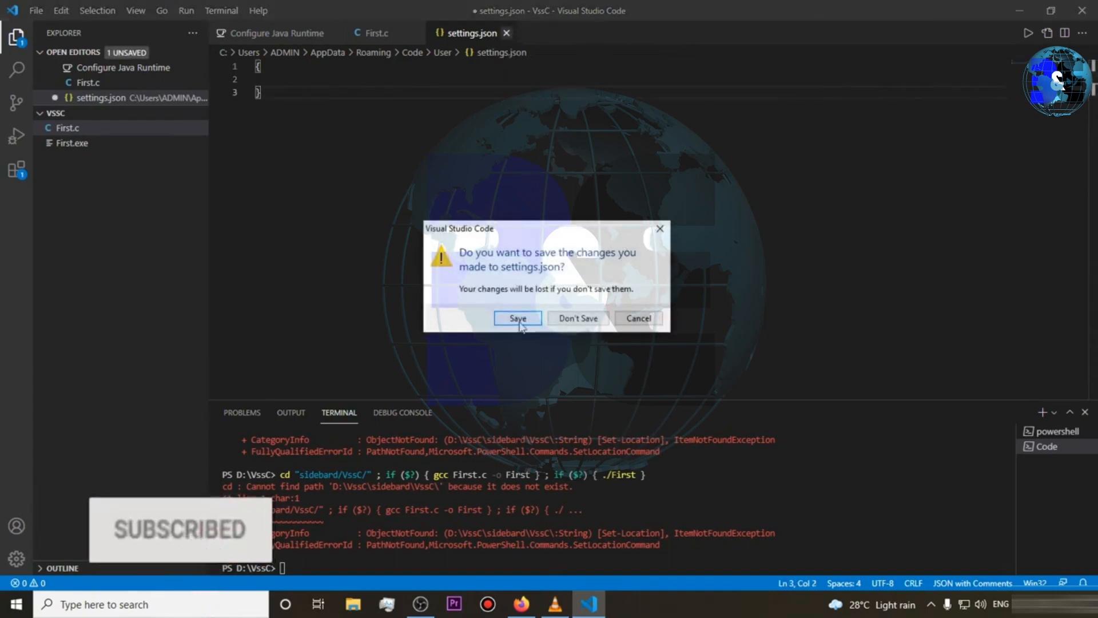
{"action": "left_click", "coordinate": [577, 318]}
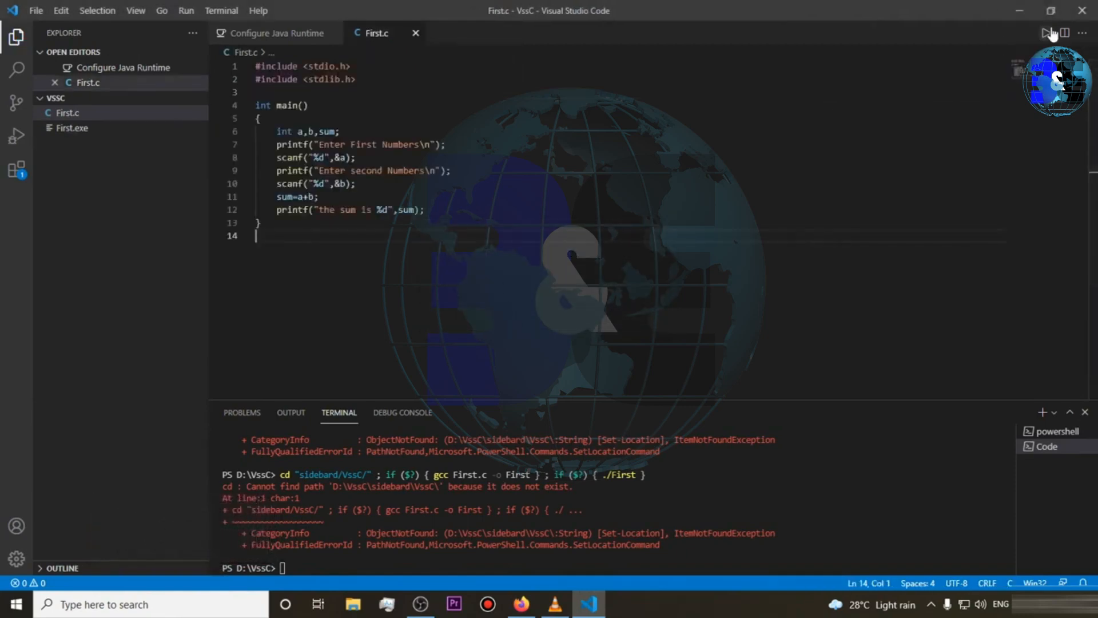
Step: Run First.c with Code Runner and enter 1 in the external console window
{"action": "left_click", "coordinate": [1028, 33]}
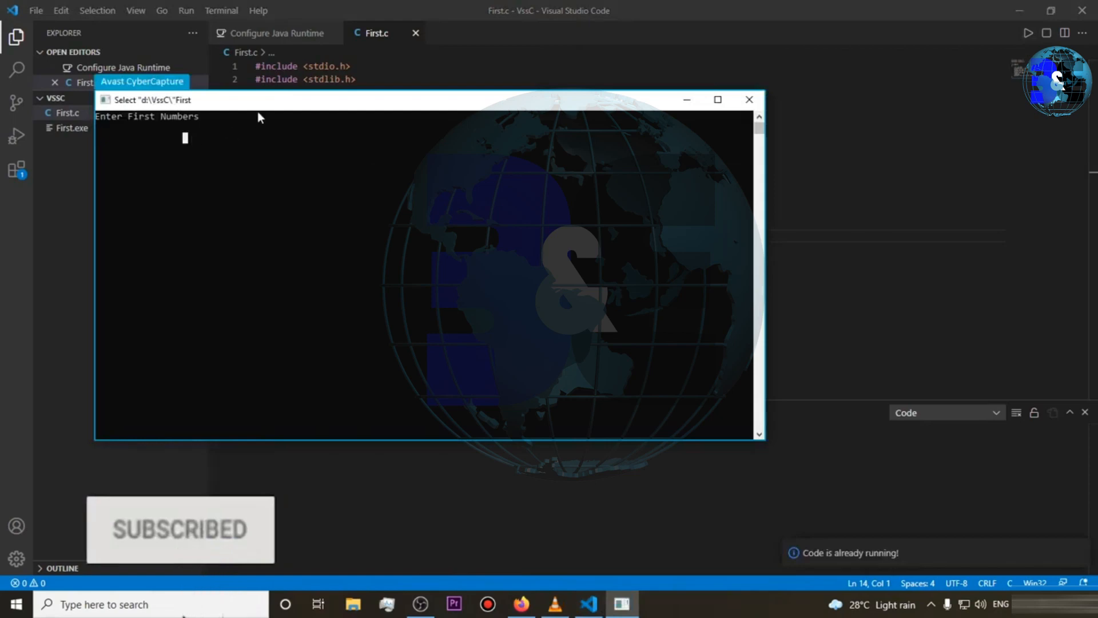
{"action": "type", "text": "1"}
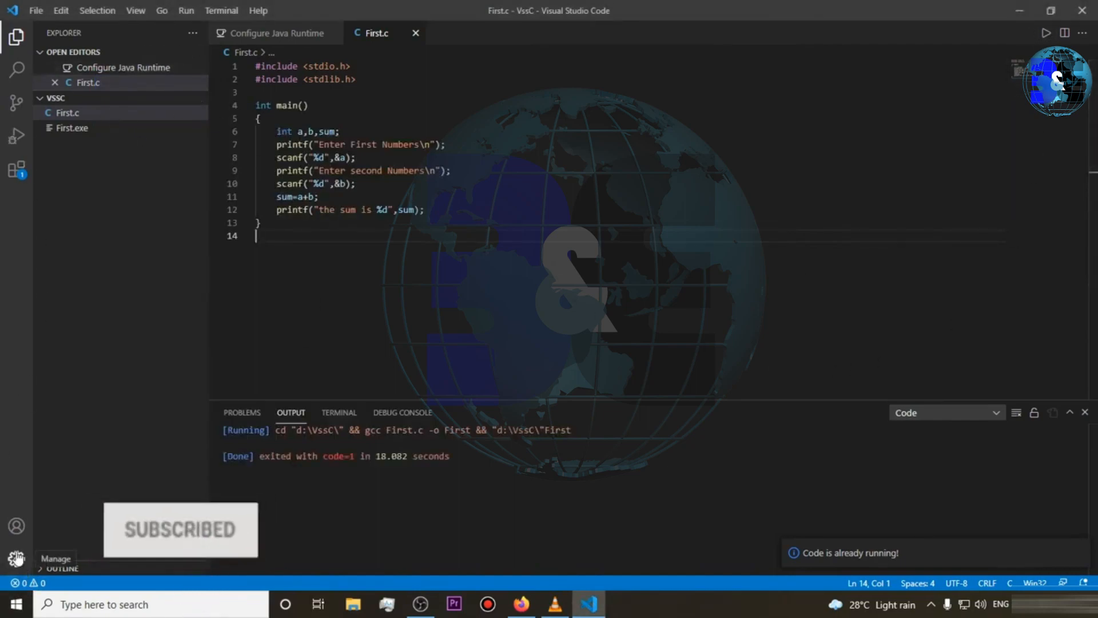
Step: Show the installed extensions list in the Activity Bar, with Code Runner among them
{"action": "left_click", "coordinate": [16, 170]}
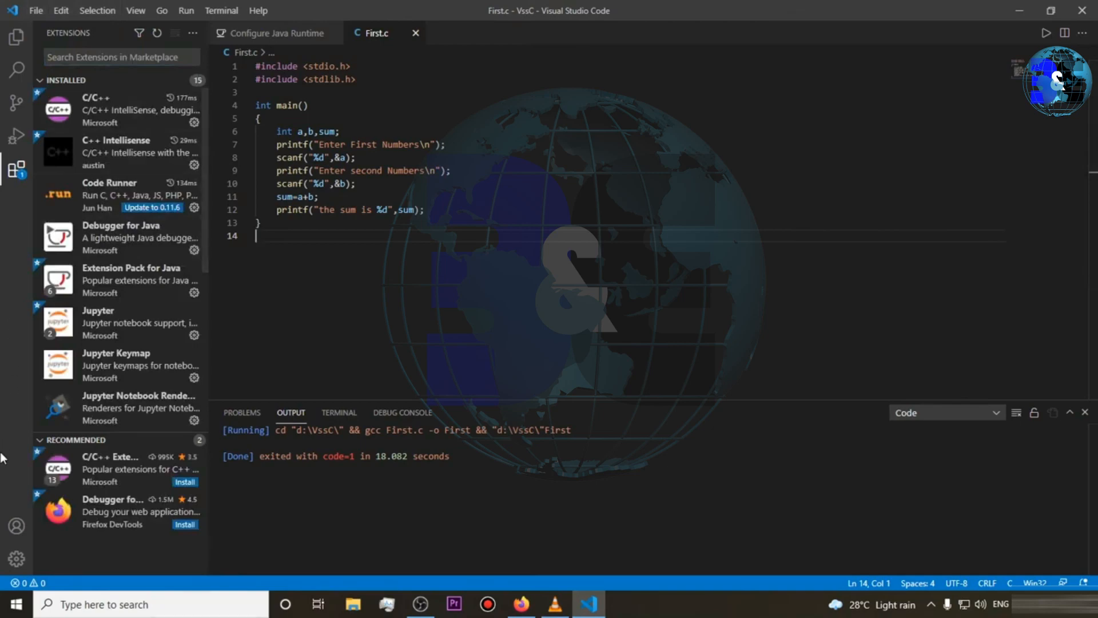
Step: Filter Settings to "code runner" and verify Code-runner: Run In Terminal is checked
{"action": "left_click", "coordinate": [16, 558]}
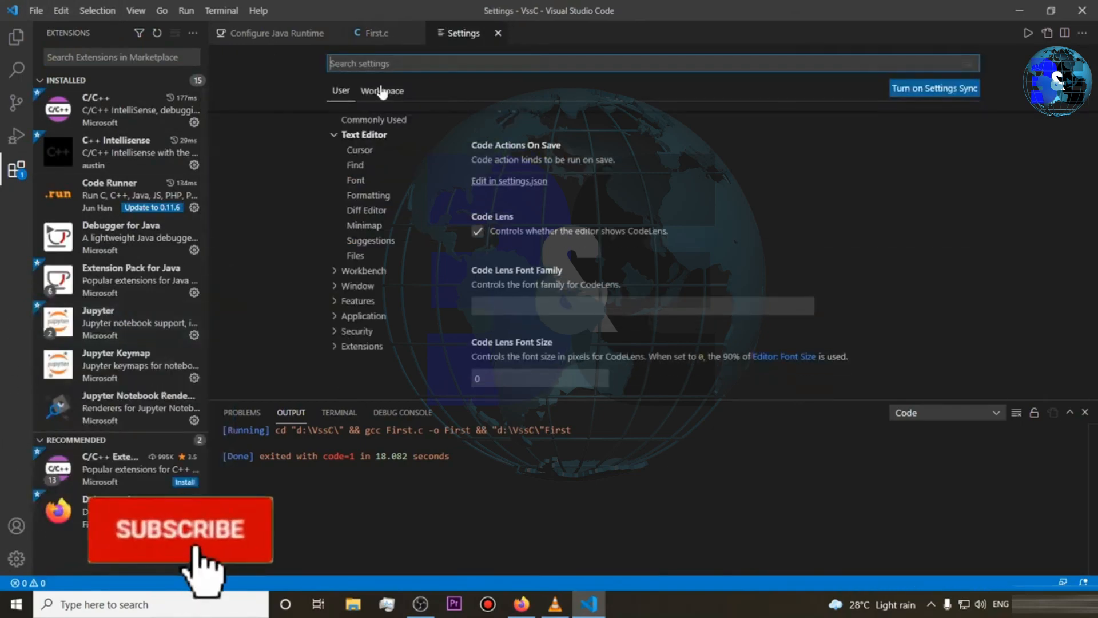
{"action": "type", "text": "code runner"}
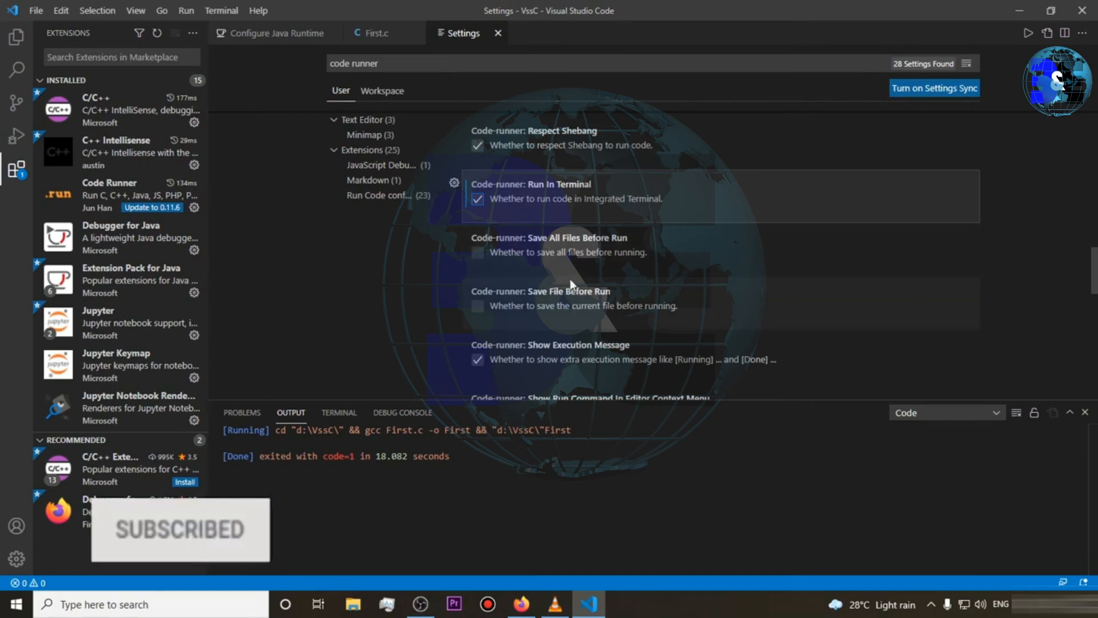
{"action": "scroll", "scroll_direction": "down", "scroll_amount": 3}
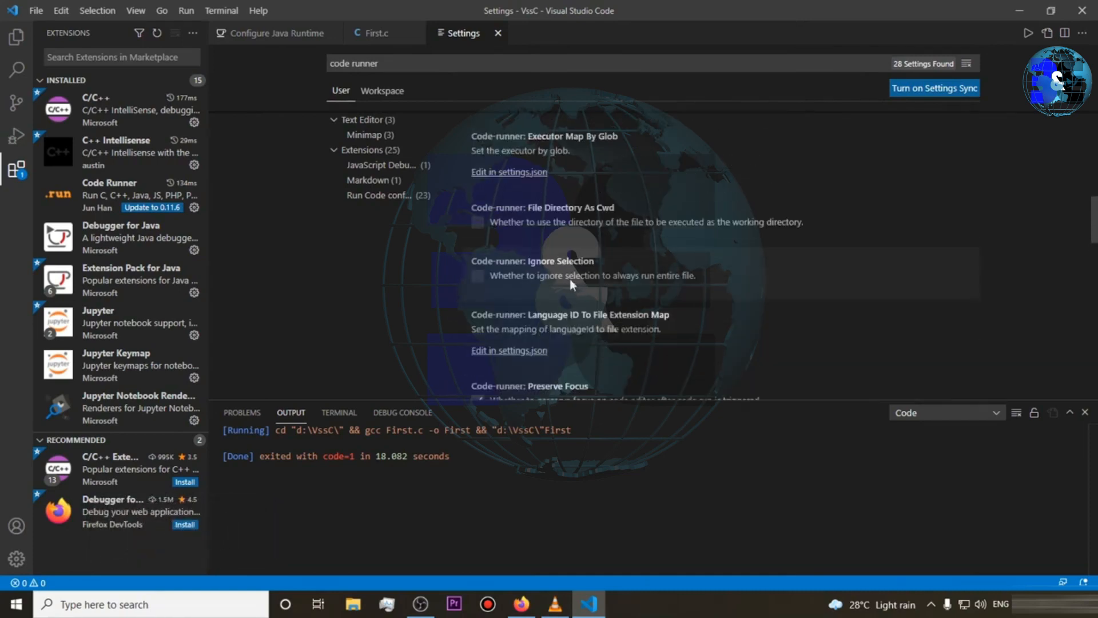
Step: Run First.c in the integrated terminal, dismiss the Avast alert, and focus the terminal for input
{"action": "left_click", "coordinate": [378, 34]}
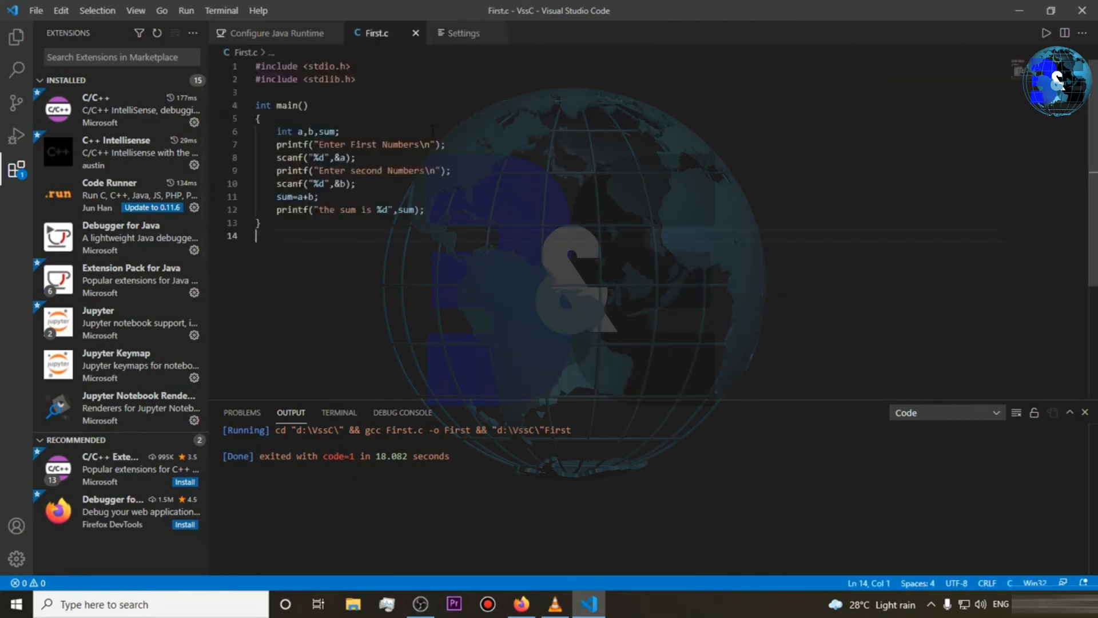
{"action": "mouse_move", "coordinate": [1044, 35]}
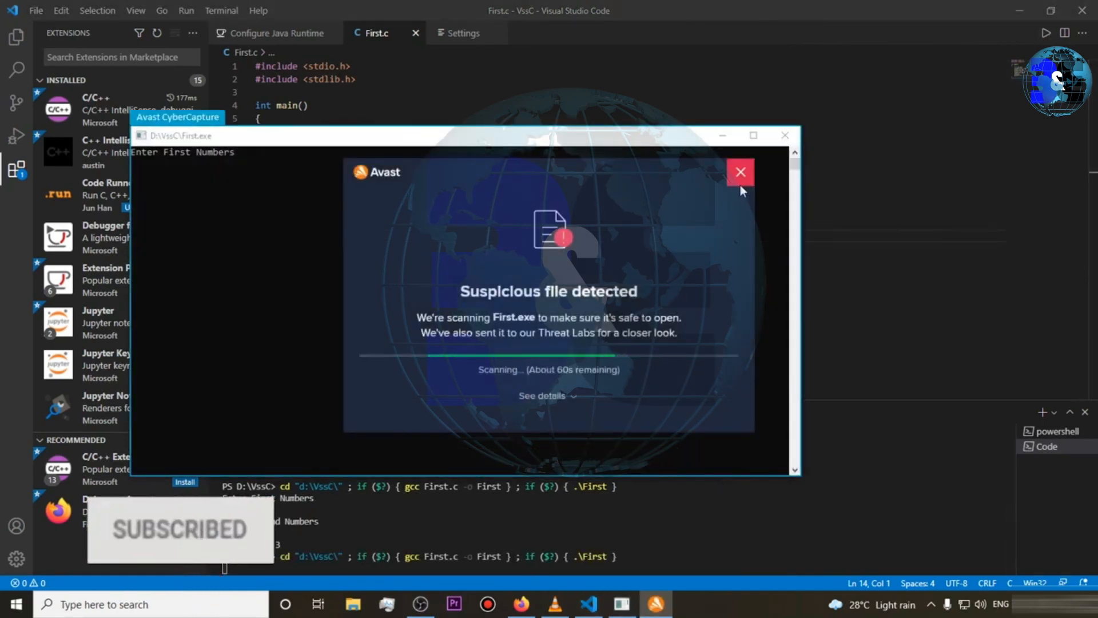
{"action": "left_click", "coordinate": [740, 172]}
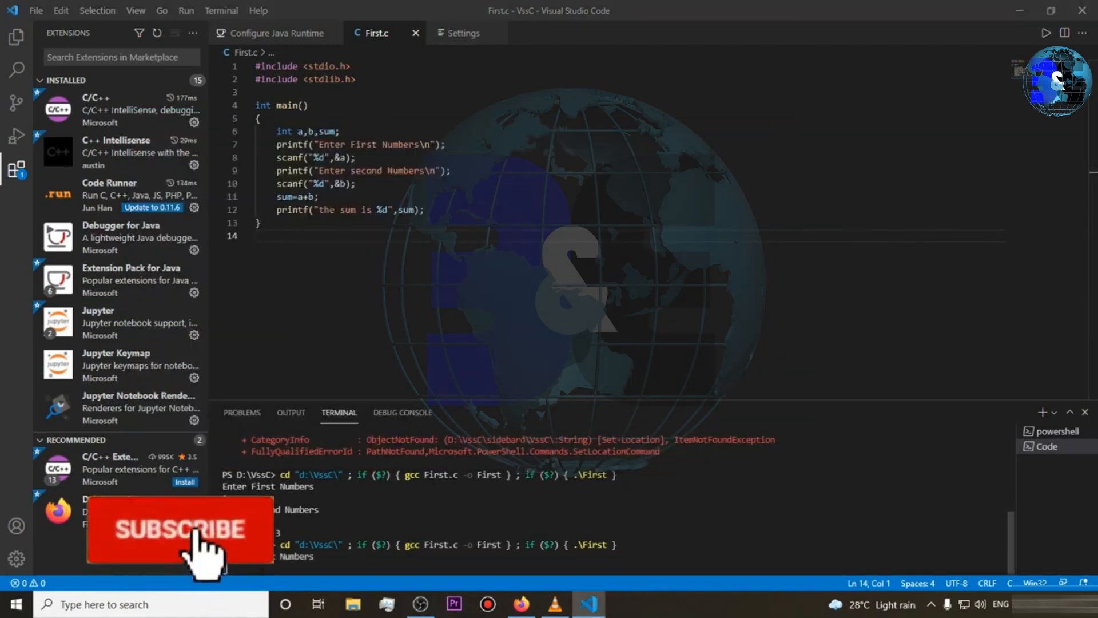
{"action": "left_click", "coordinate": [179, 528]}
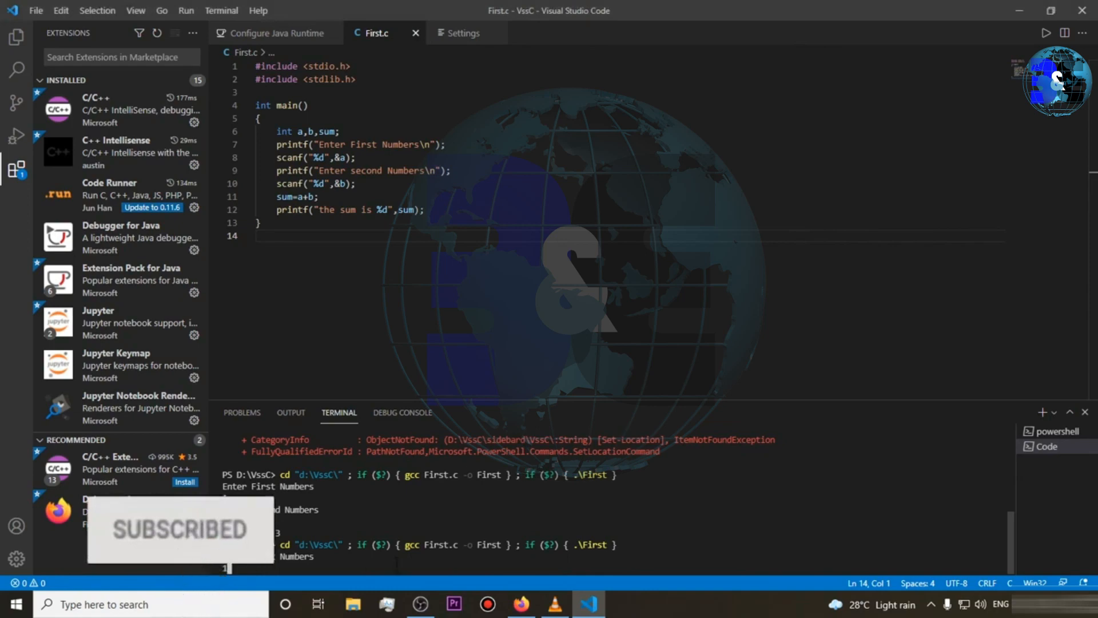